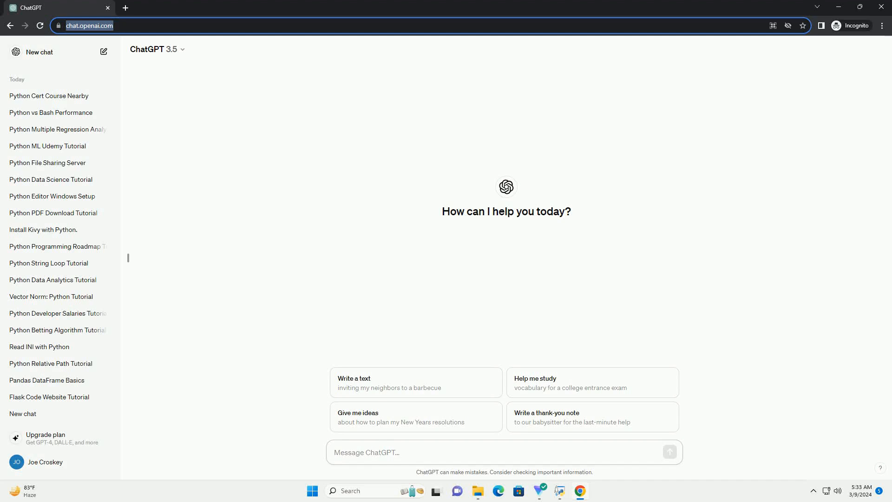
# Submit a prompt asking for a tutorial on checking if a value exists in a Python dictionary.
pyautogui.click(502, 452)
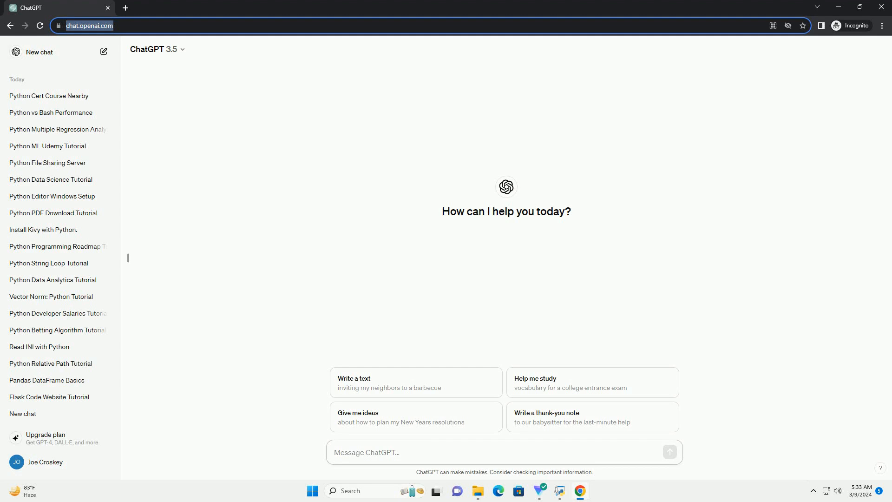
pyautogui.click(502, 452)
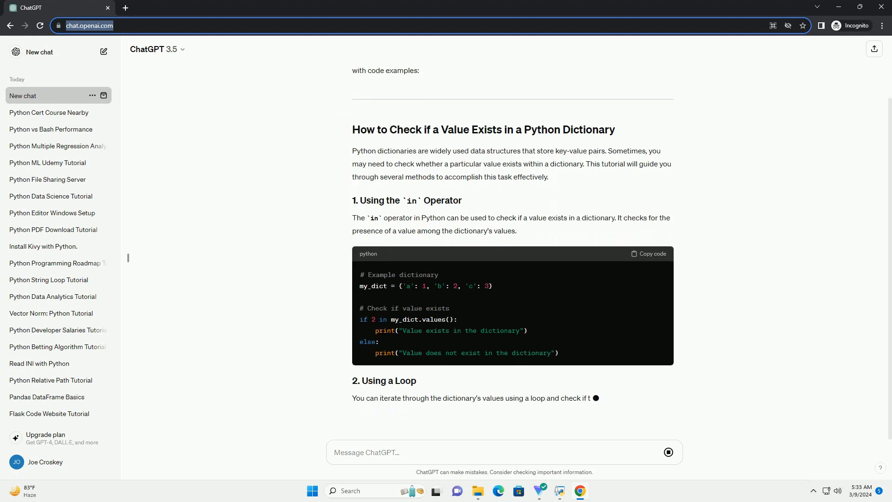
# Scroll through the finished reply to read the loop and any() examples and the conclusion.
pyautogui.scroll(-3)
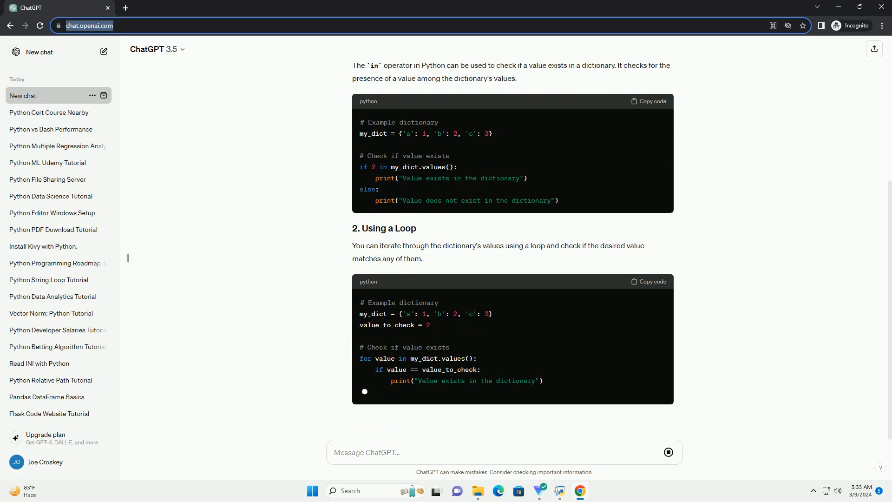
pyautogui.scroll(-3)
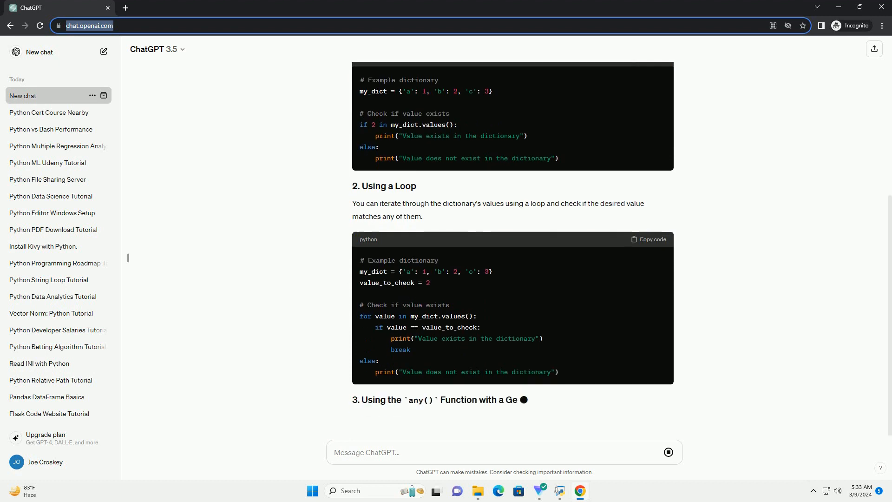
pyautogui.scroll(-3)
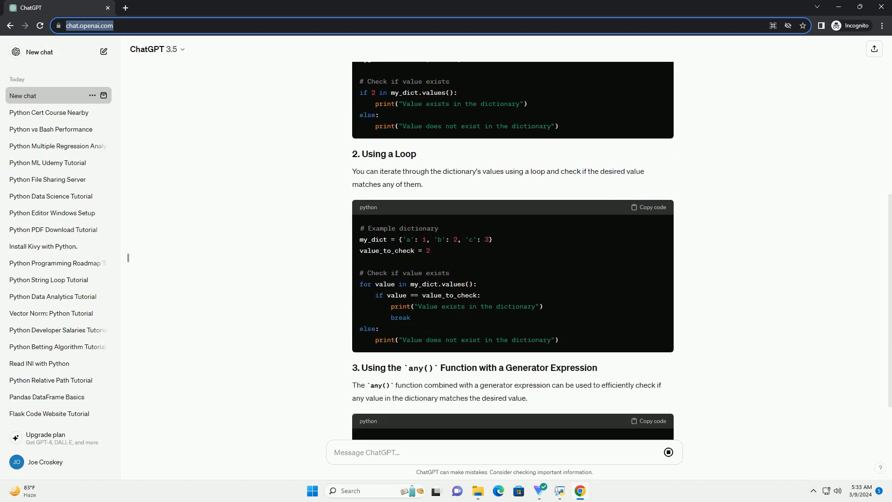
pyautogui.scroll(-3)
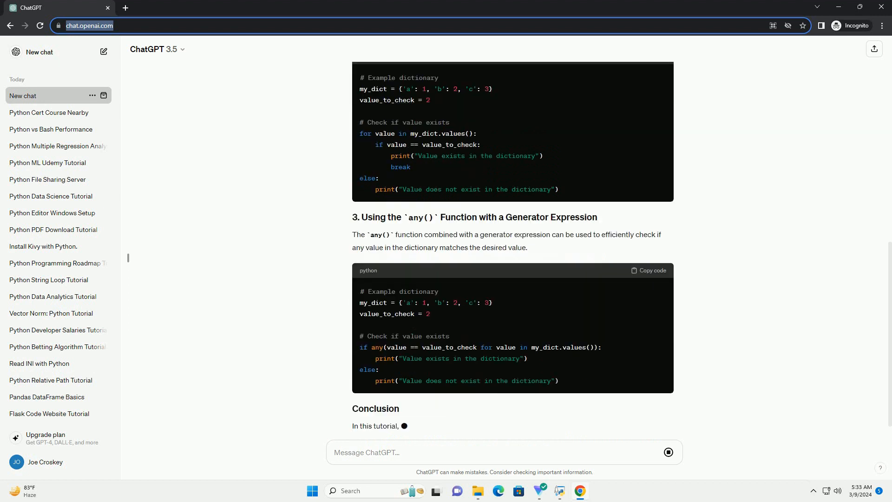
pyautogui.scroll(-3)
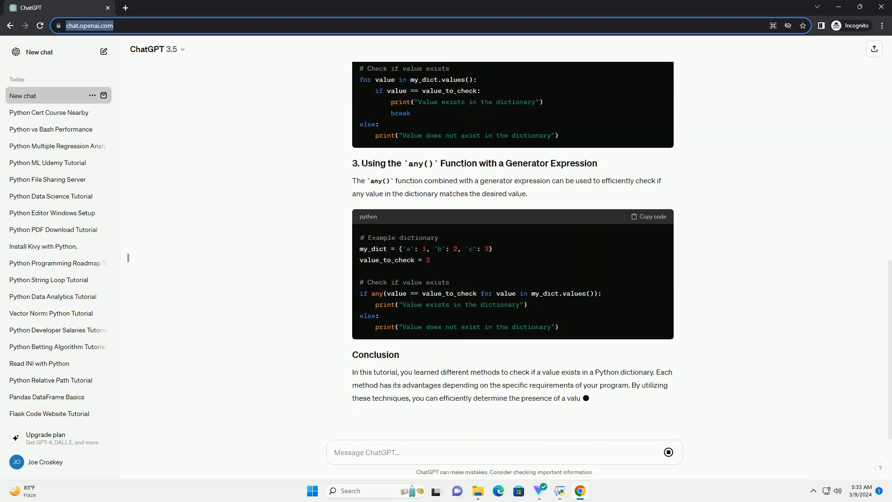
pyautogui.scroll(-3)
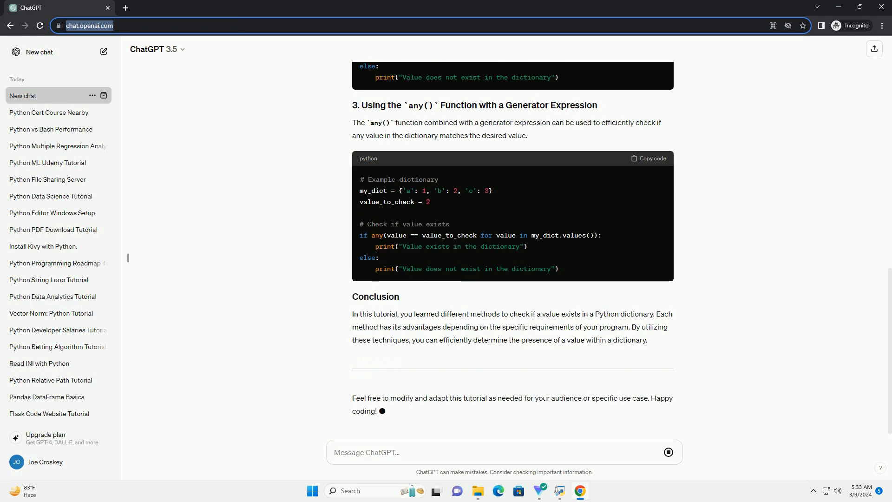